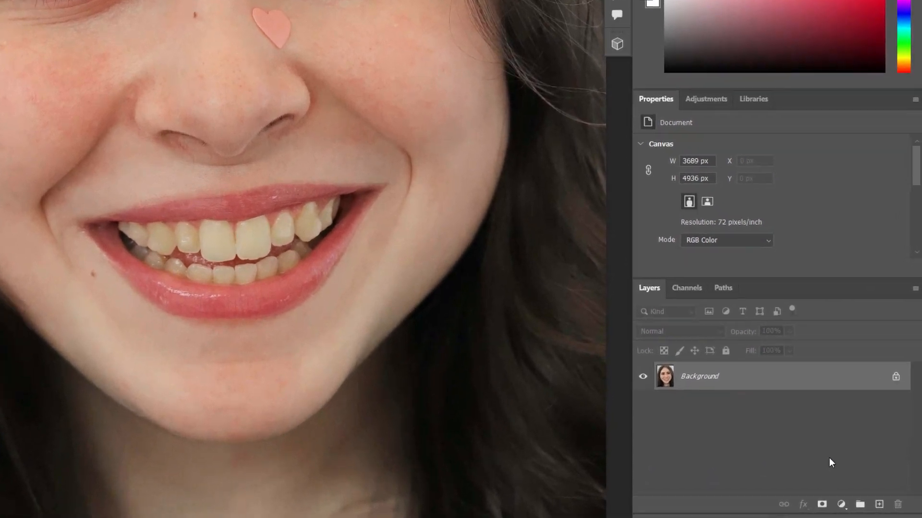
# Add a Hue/Saturation adjustment layer from the Layers panel's adjustment menu
pyautogui.click(841, 505)
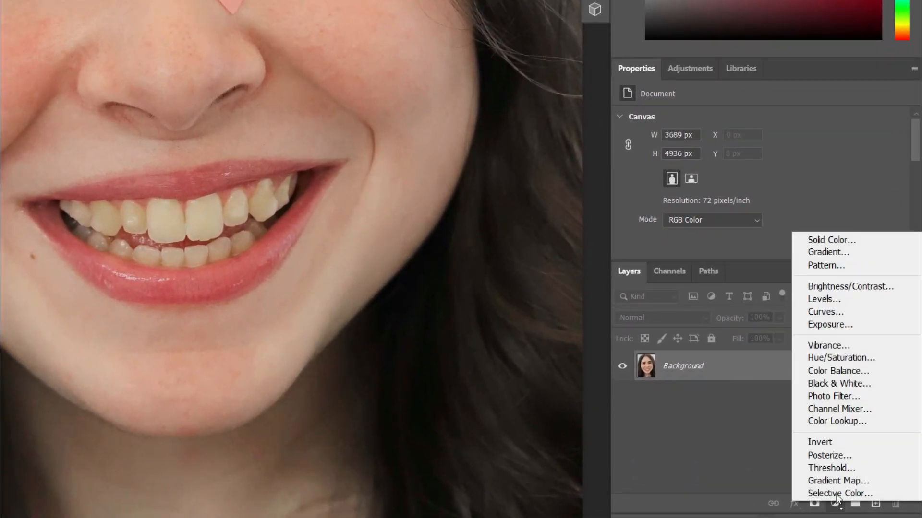
pyautogui.click(840, 357)
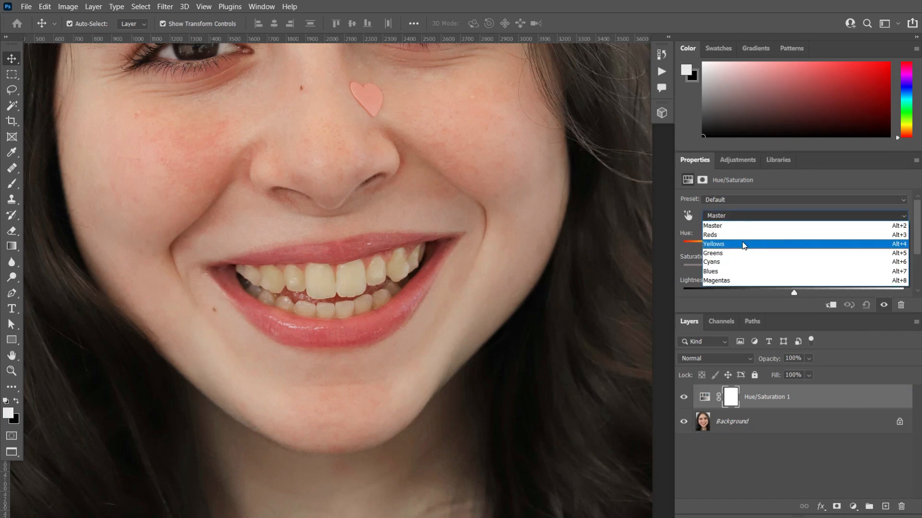
# Choose the Yellows channel in the Hue/Saturation properties to target yellow tones
pyautogui.click(712, 243)
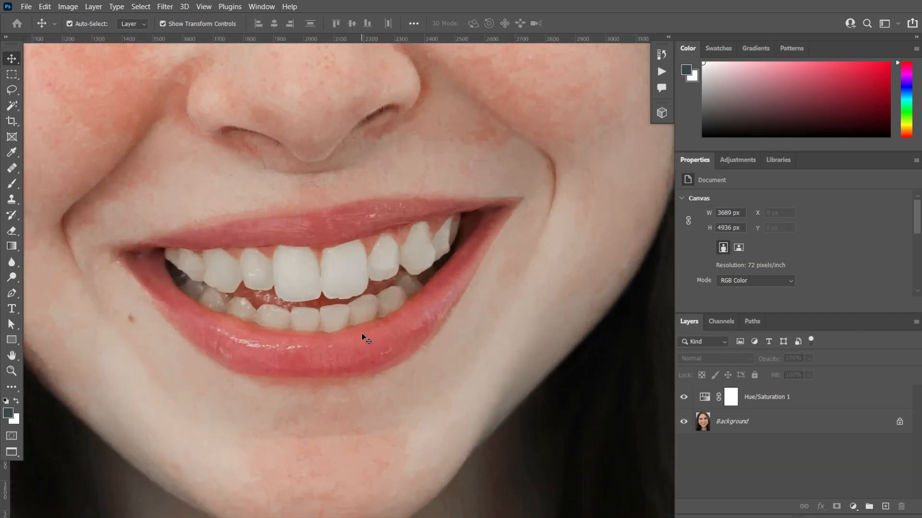
pyautogui.moveTo(399, 356)
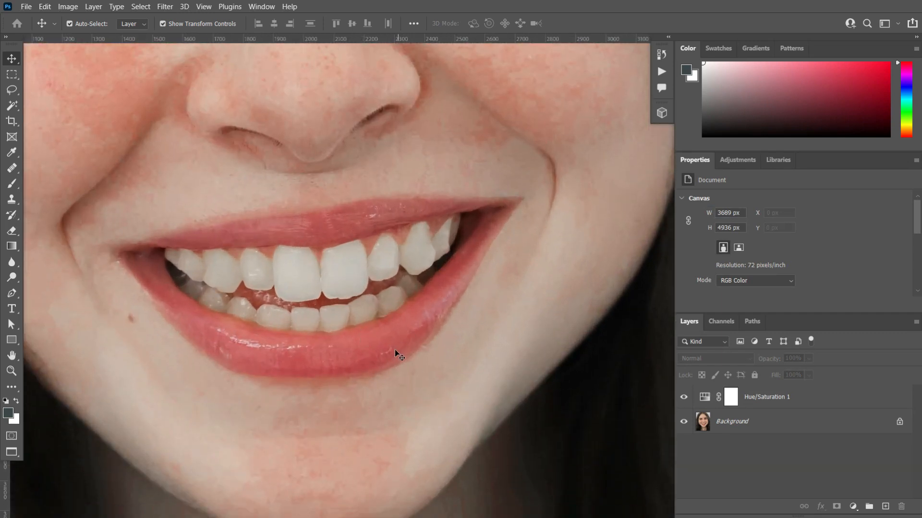
pyautogui.moveTo(369, 329)
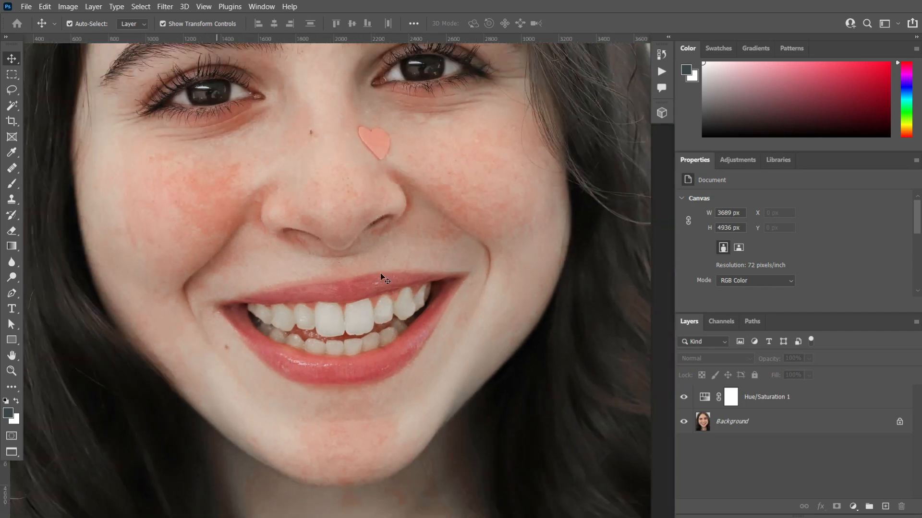
pyautogui.scroll(-3)
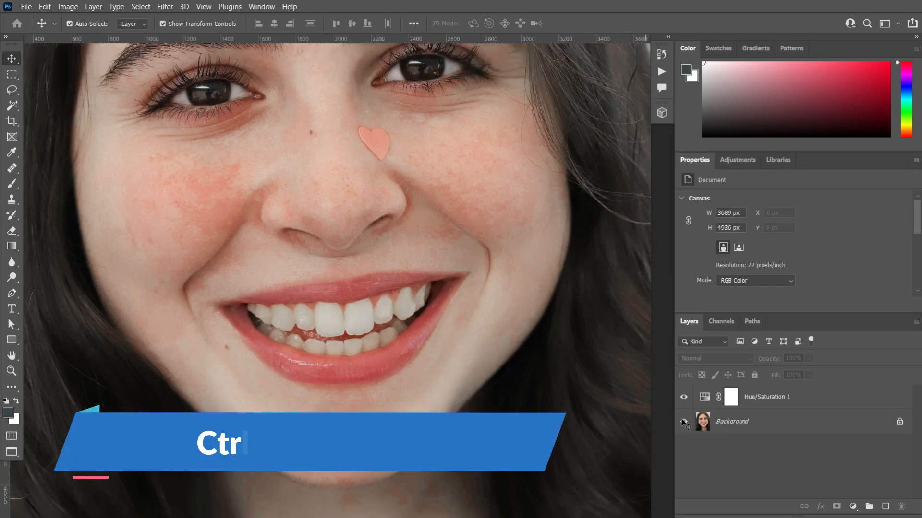
# Invert the Hue/Saturation layer mask to black with Ctrl+I
pyautogui.click(730, 397)
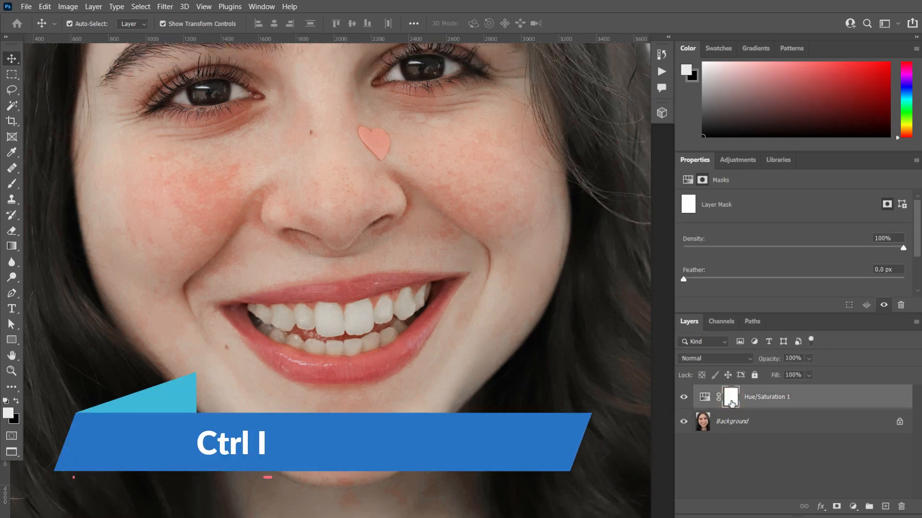
pyautogui.press('ctrl+i')
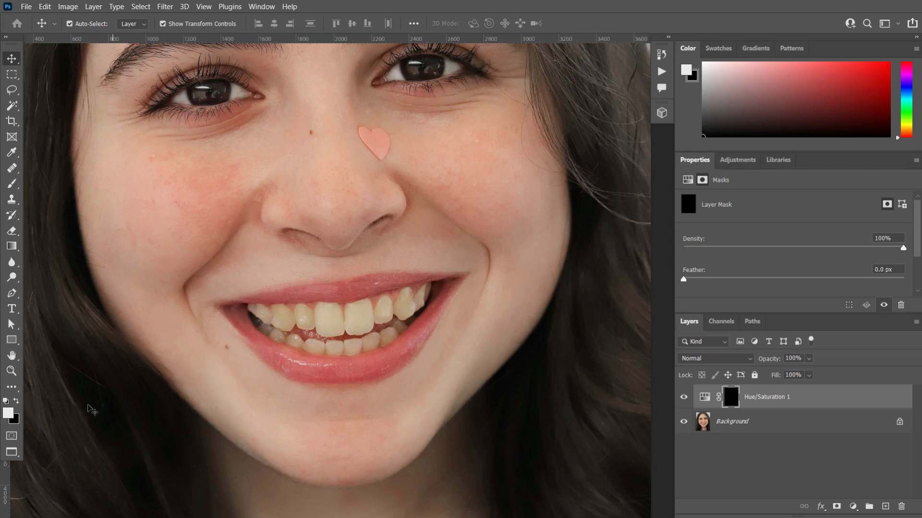
pyautogui.moveTo(68, 230)
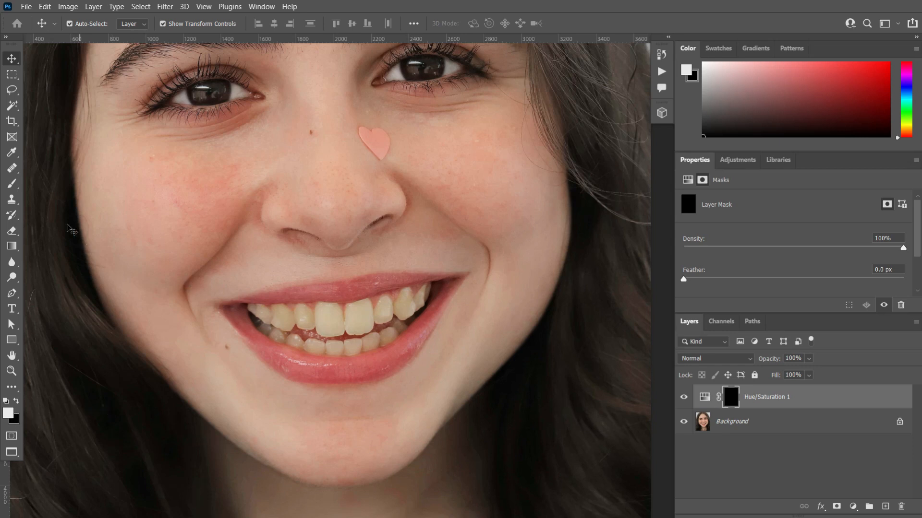
# Paint white over the teeth on the mask, then return to the Move tool
pyautogui.click(12, 184)
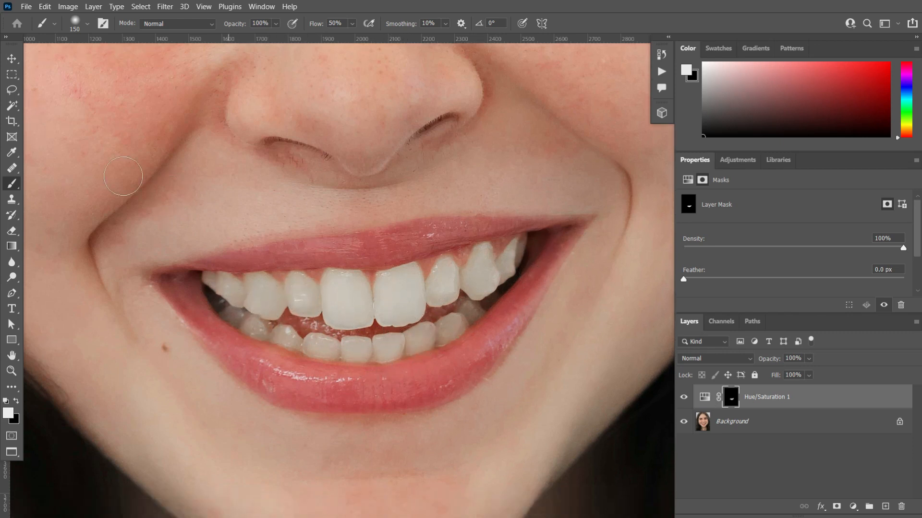
pyautogui.click(10, 58)
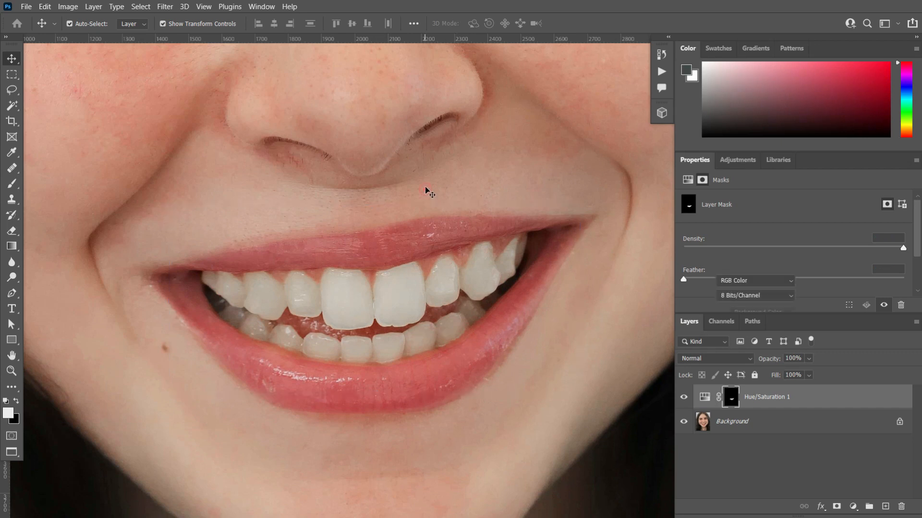
# Show the Hue/Saturation layer's settings in the Properties panel for review
pyautogui.click(704, 397)
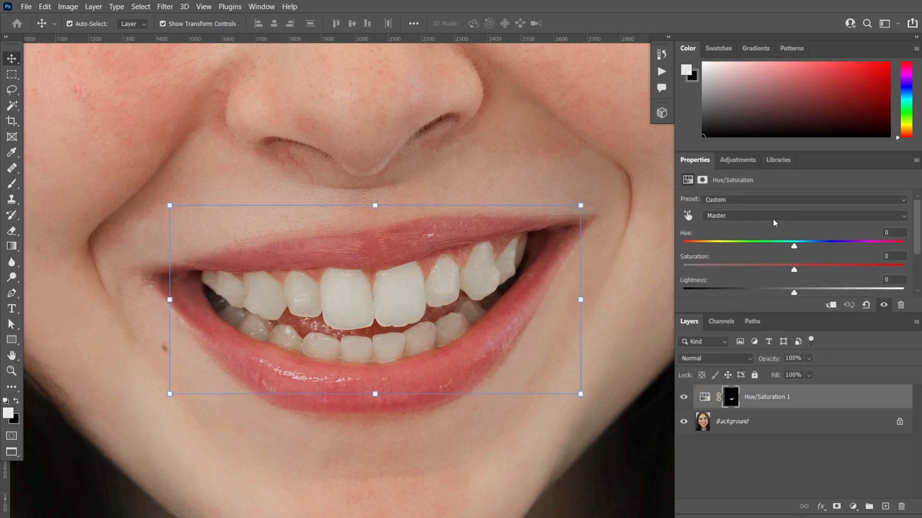
pyautogui.click(802, 216)
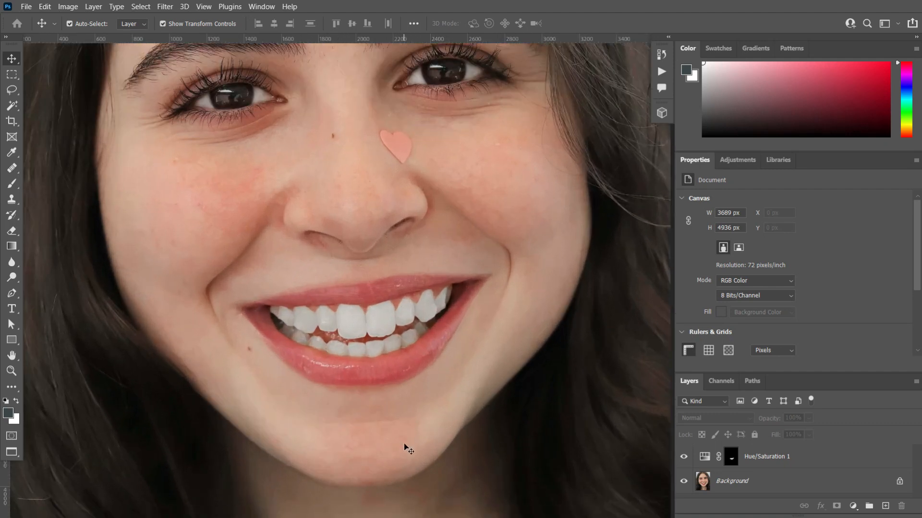
pyautogui.scroll(-3)
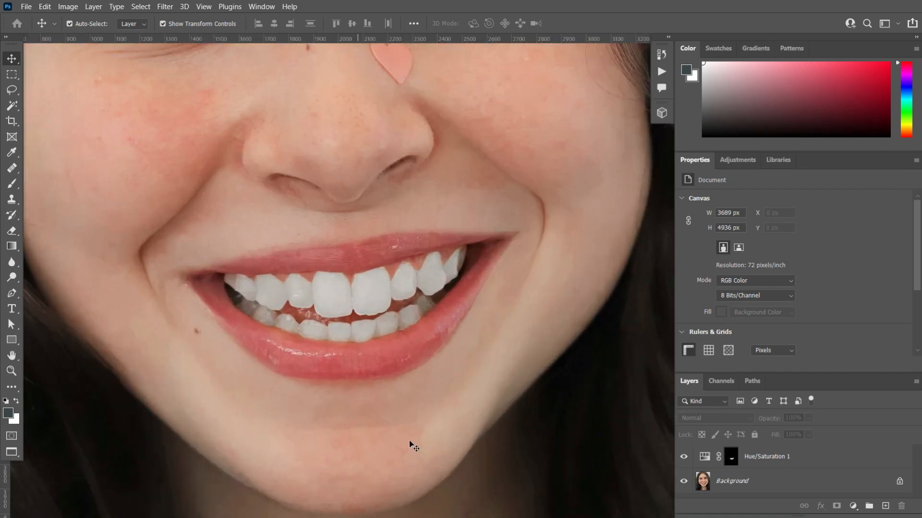